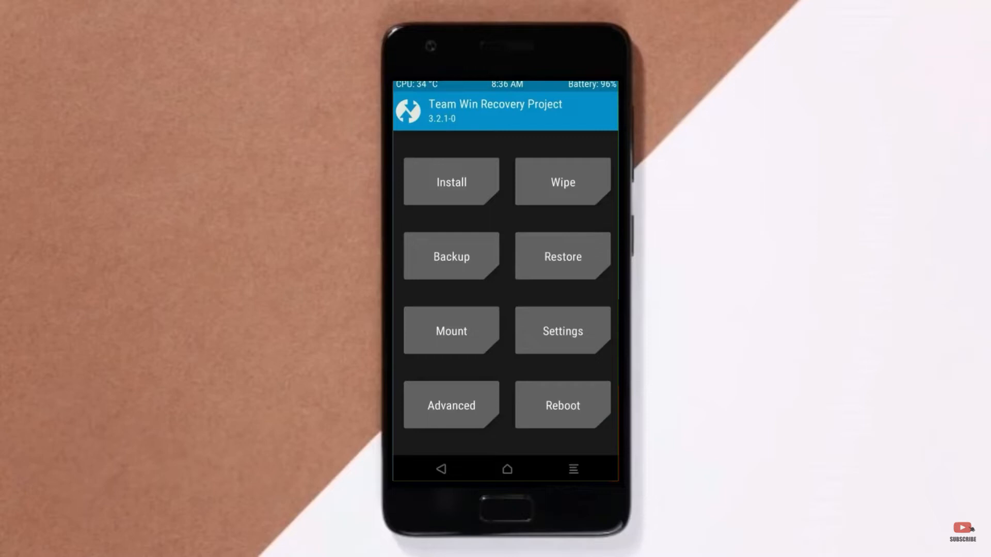
- Factory-reset via Wipe, clearing data, cache and Dalvik, then return to the main menu
click(561, 181)
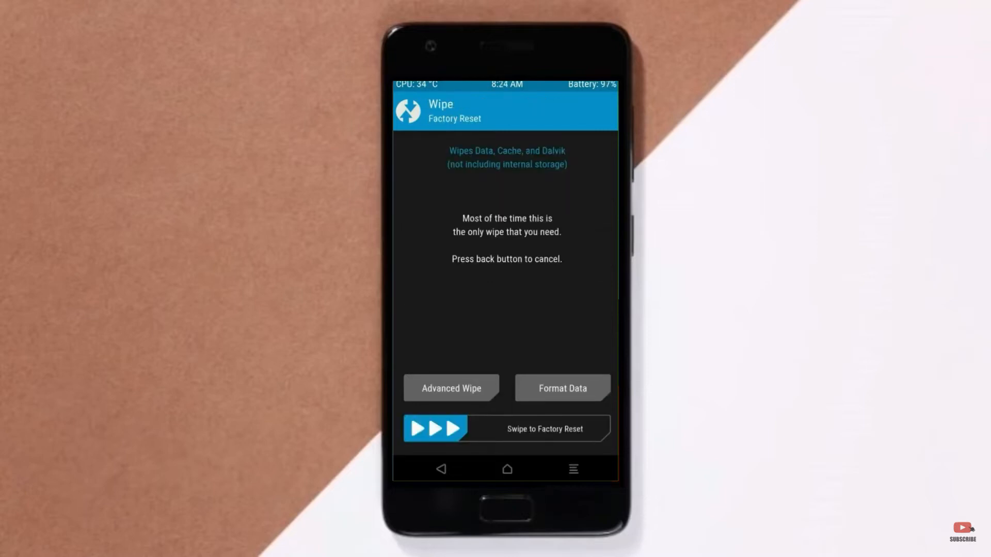
click(451, 388)
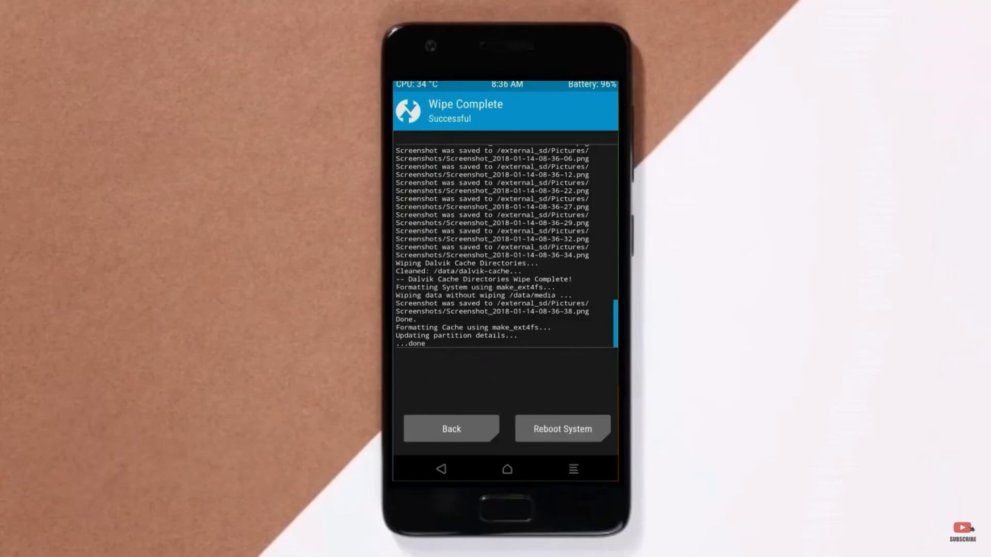
click(450, 428)
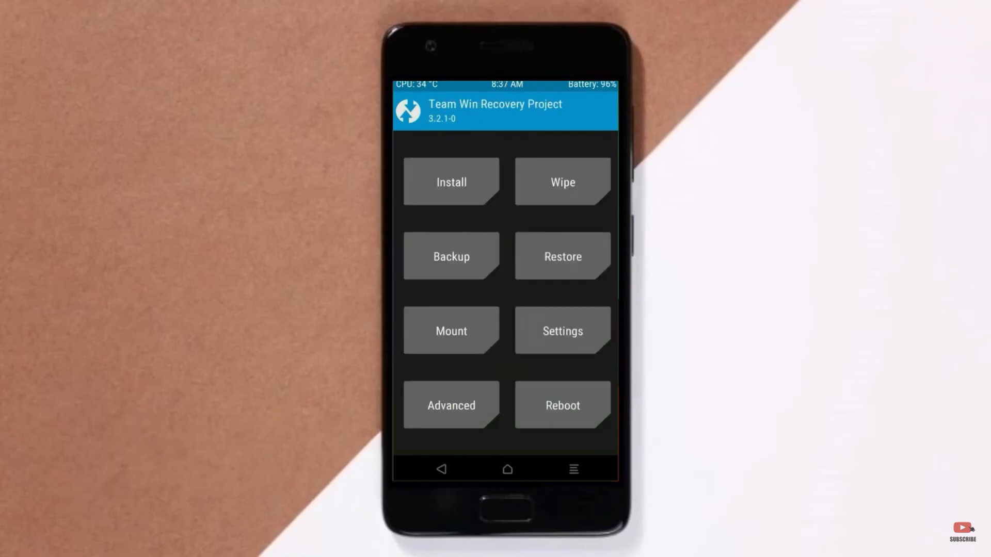
- Install the LineageOS 18.1 ROM zip and the Open GApps zip from the SD card
click(451, 181)
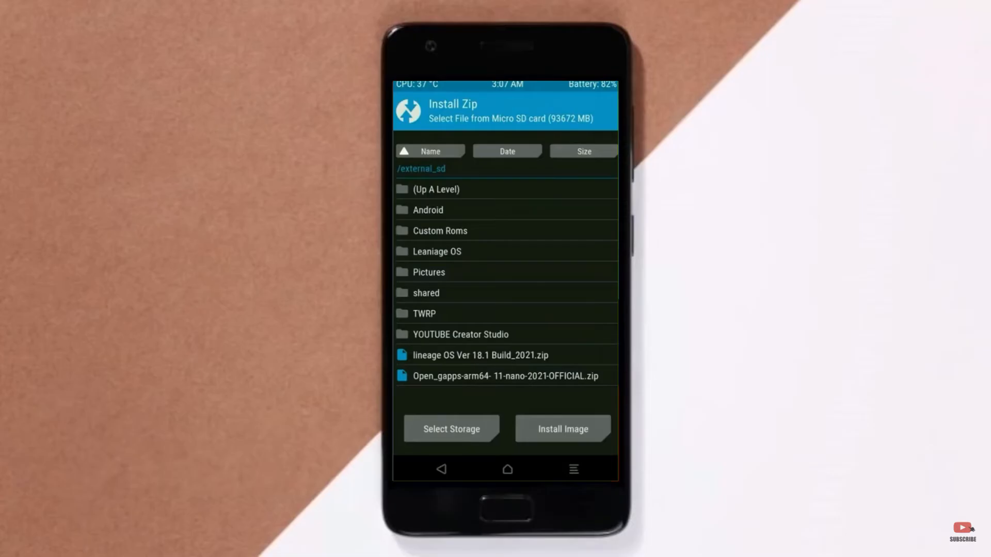
click(482, 354)
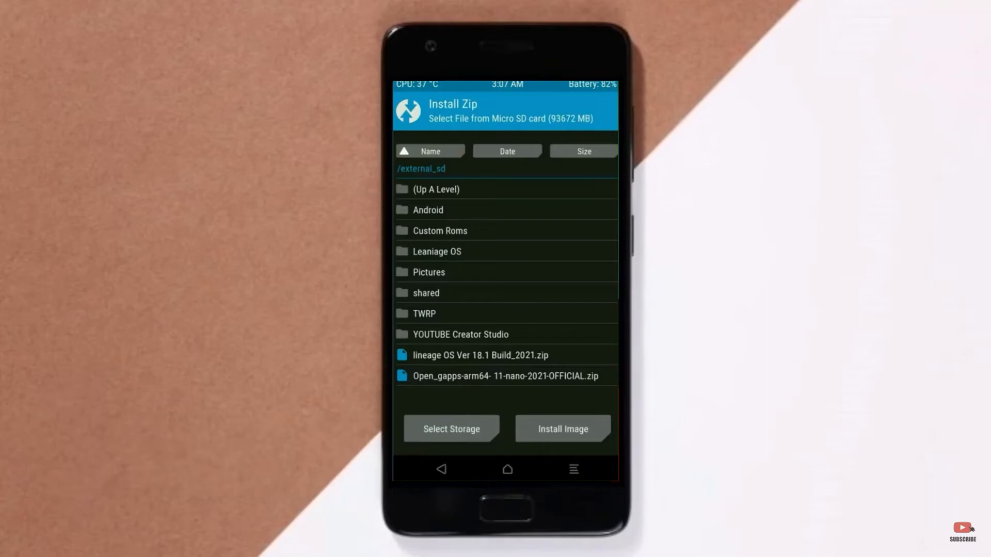
click(506, 375)
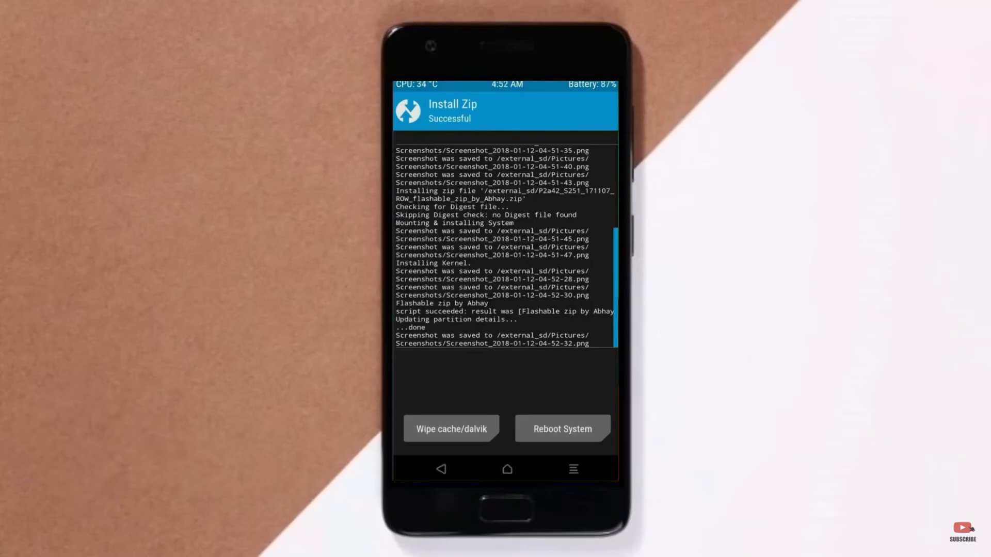
- Wipe cache and Dalvik after the install and reboot into the new system
click(451, 428)
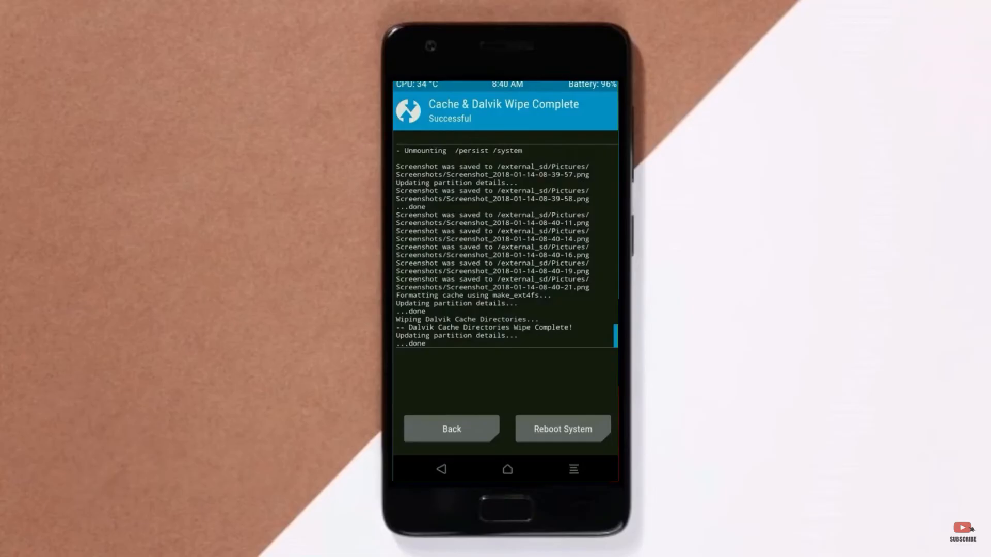
click(561, 430)
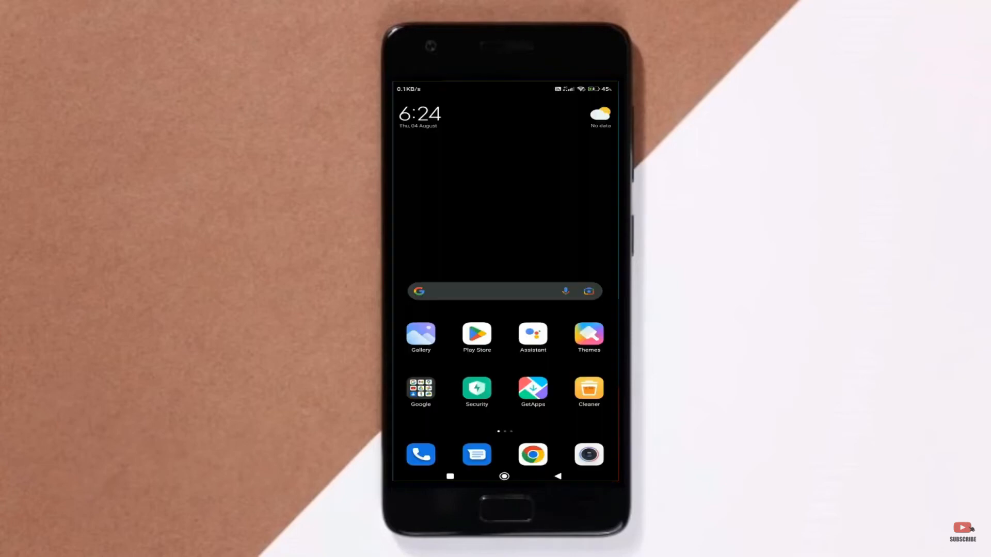
- Try the preinstalled Google search and Hungama Music apps, then pull down quick settings
click(420, 454)
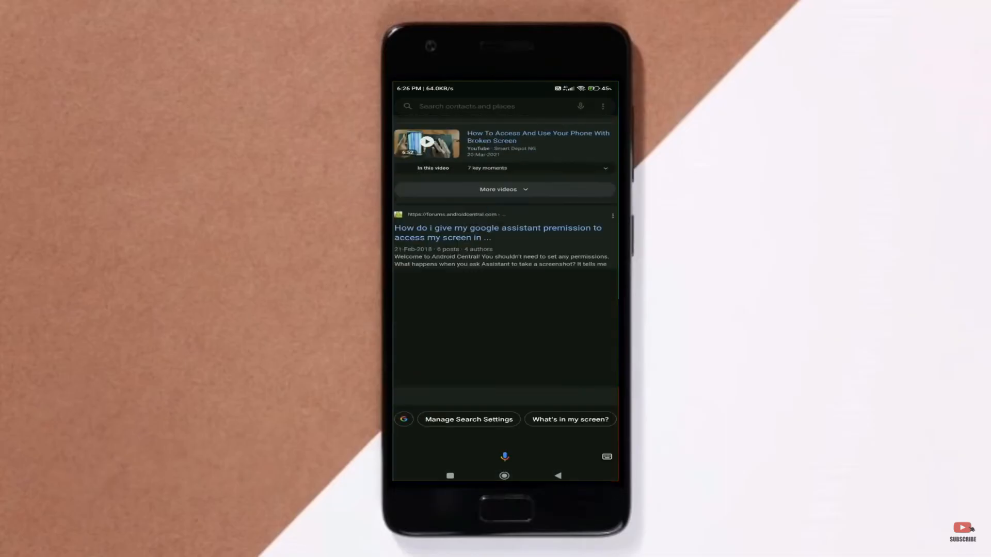
scroll(down, 3)
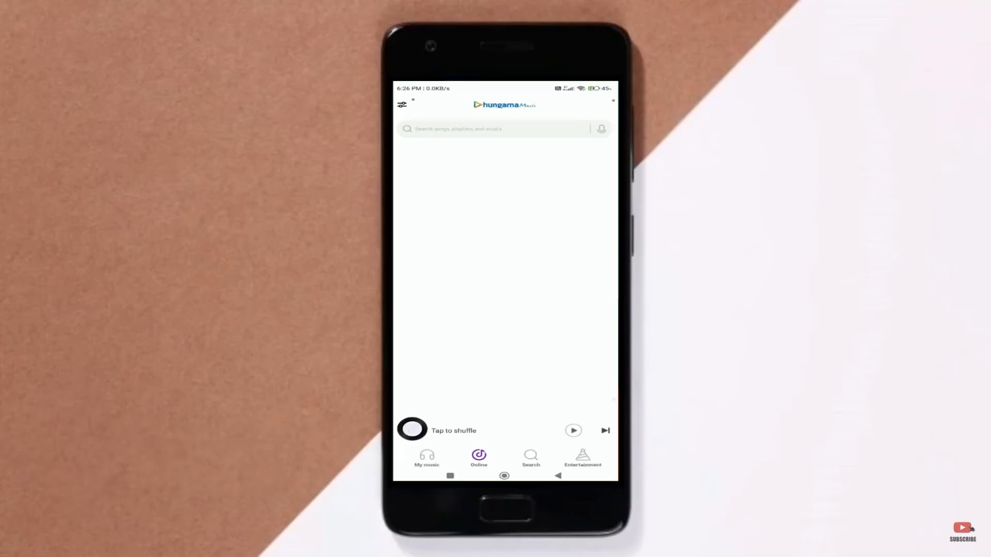
click(412, 429)
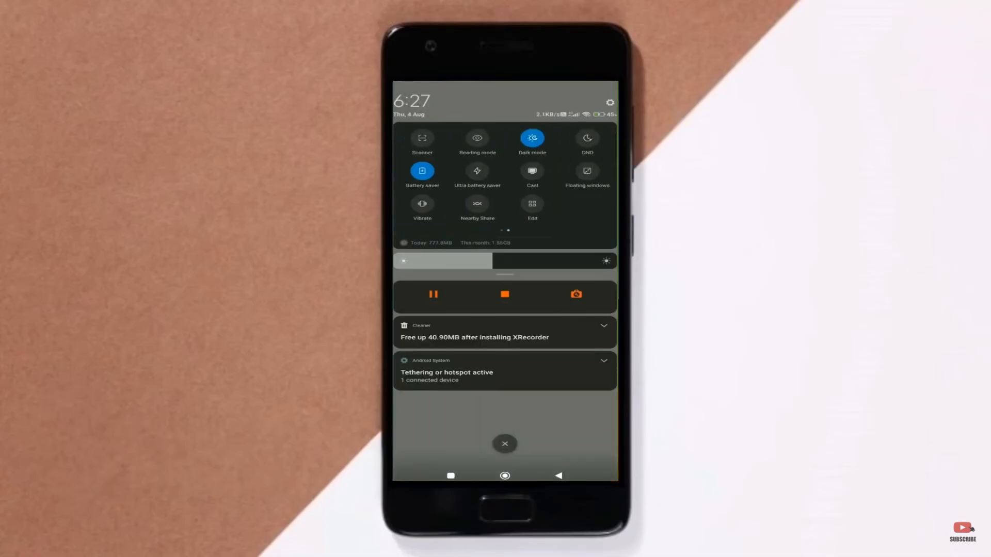
- Set a 9:16 frame with 10-second timer and macro, and review camera settings
click(532, 208)
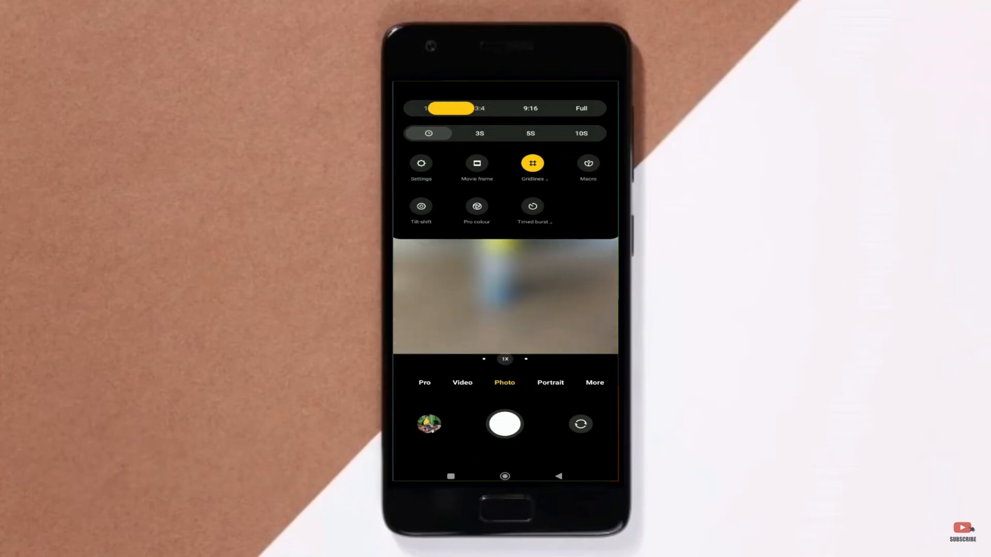
click(531, 109)
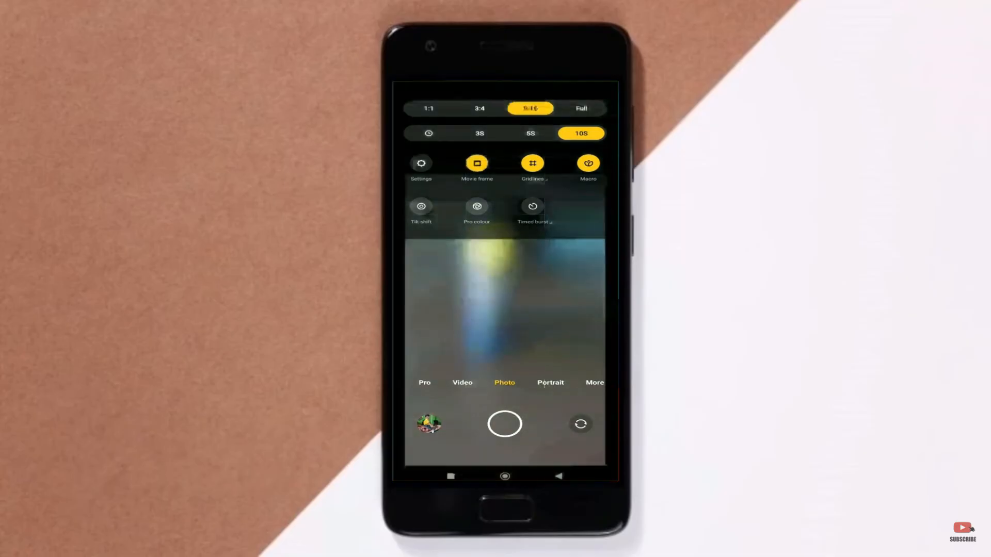
click(421, 163)
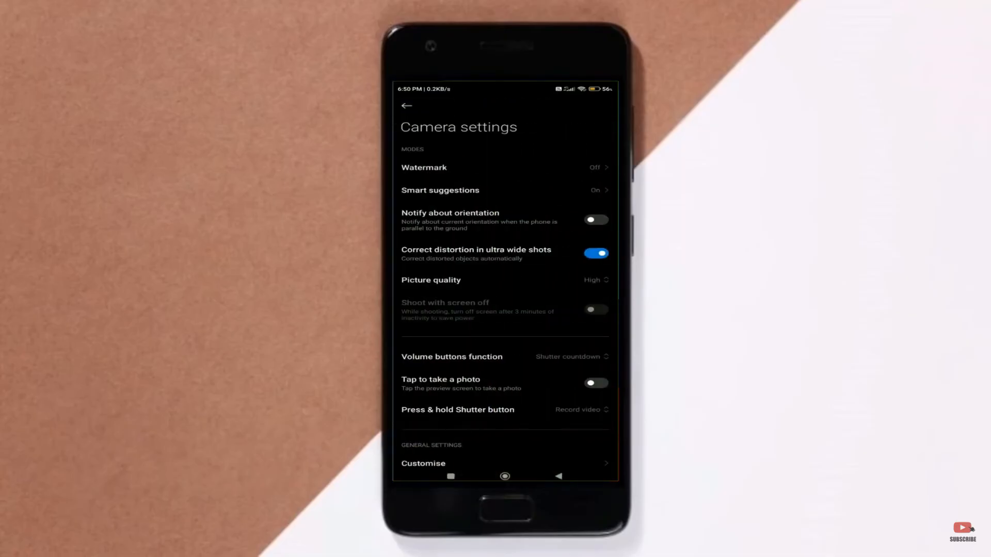
- Return to the viewfinder, switch to video mode and pull down quick settings
click(406, 105)
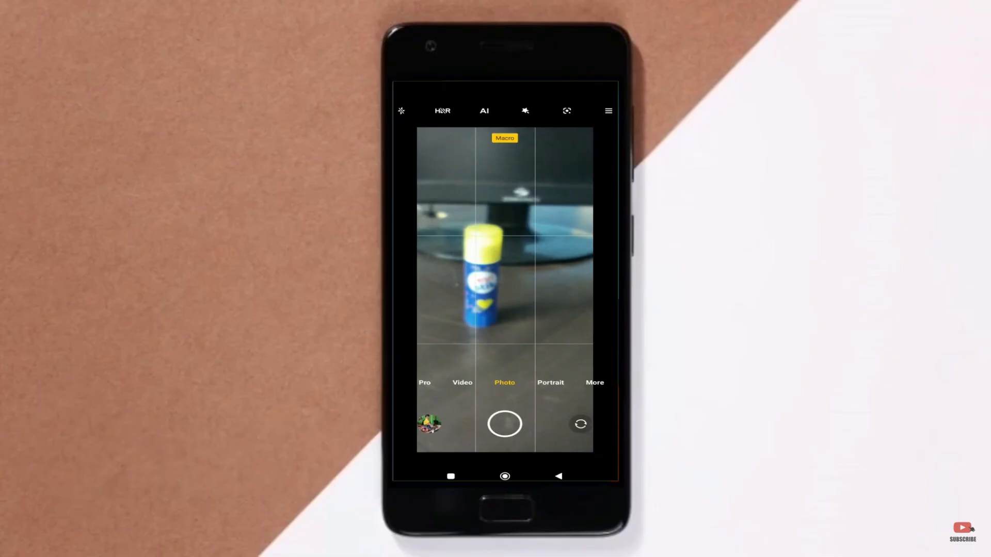
click(462, 382)
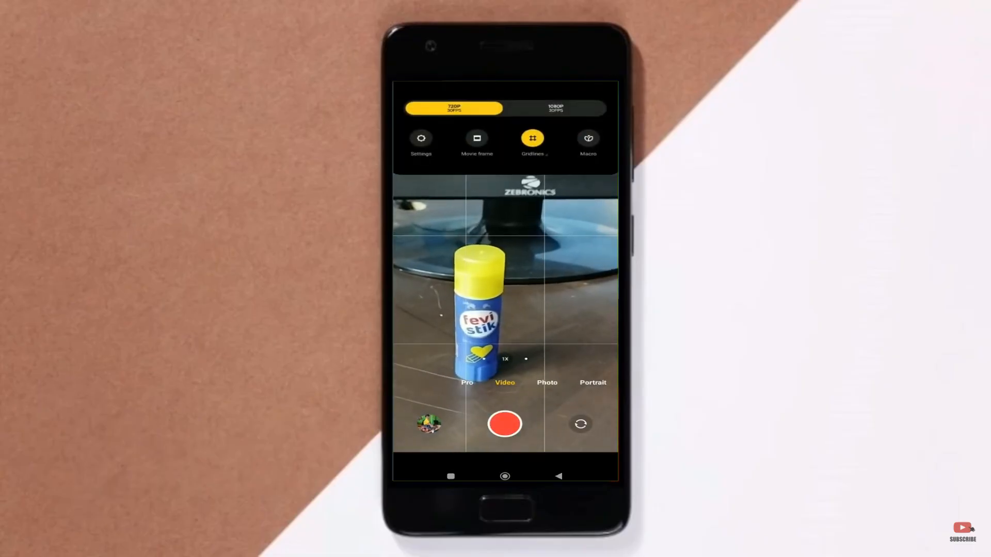
scroll(down, 3)
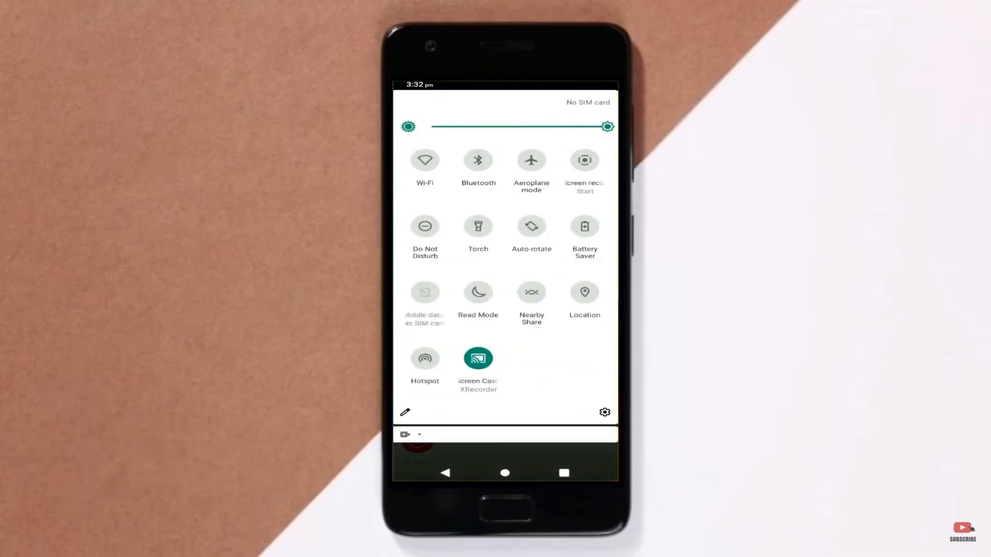
- Browse Network and internet, then enable Dark theme under Display settings
click(603, 412)
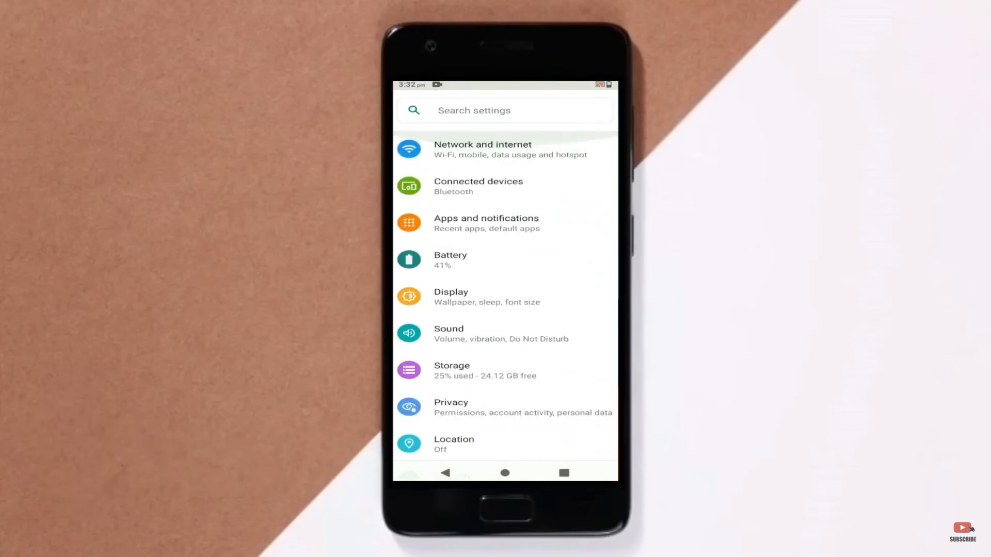
click(483, 148)
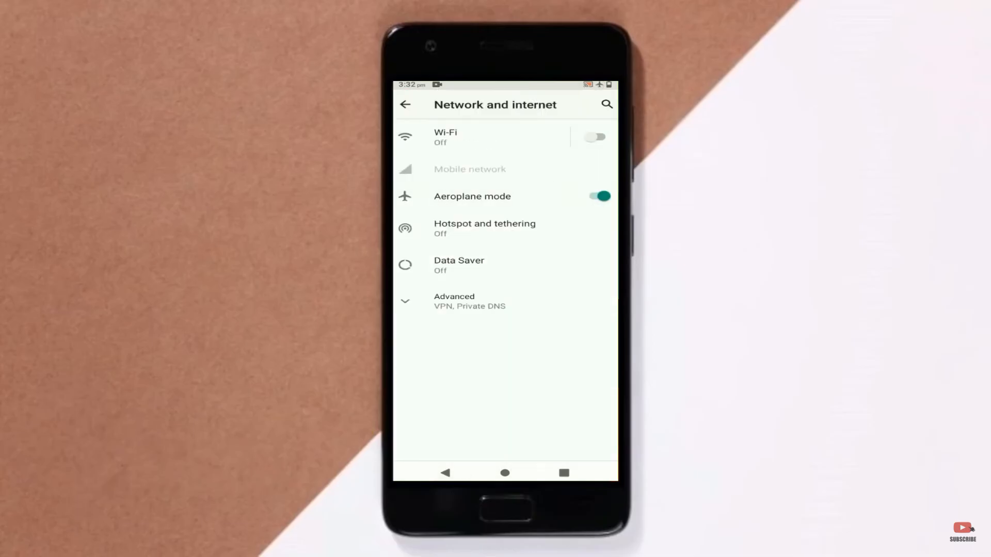
click(406, 104)
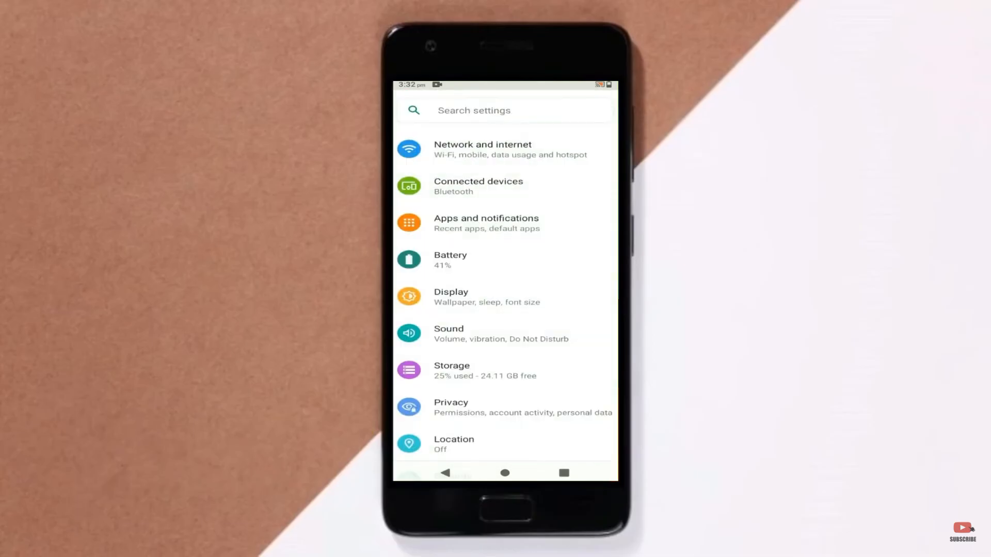
click(450, 259)
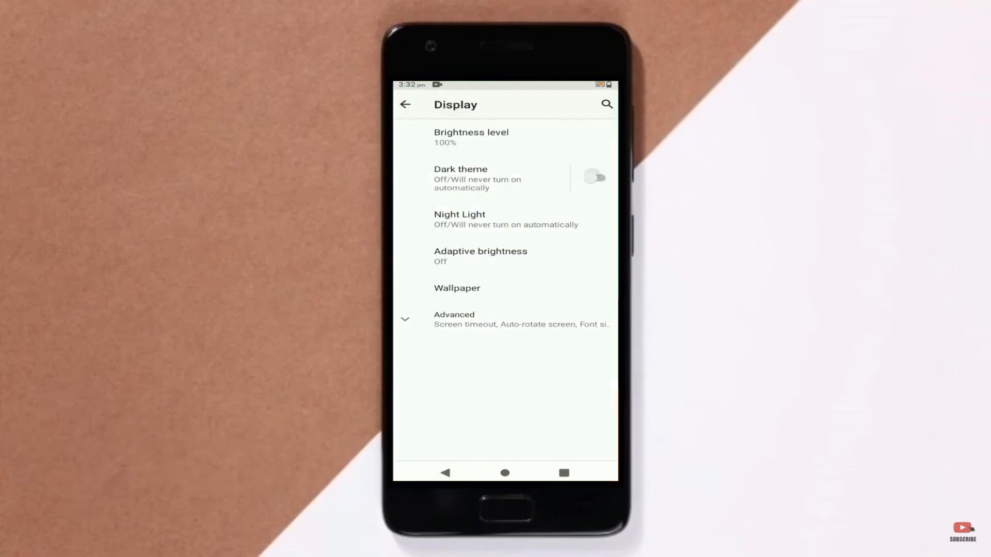
click(405, 104)
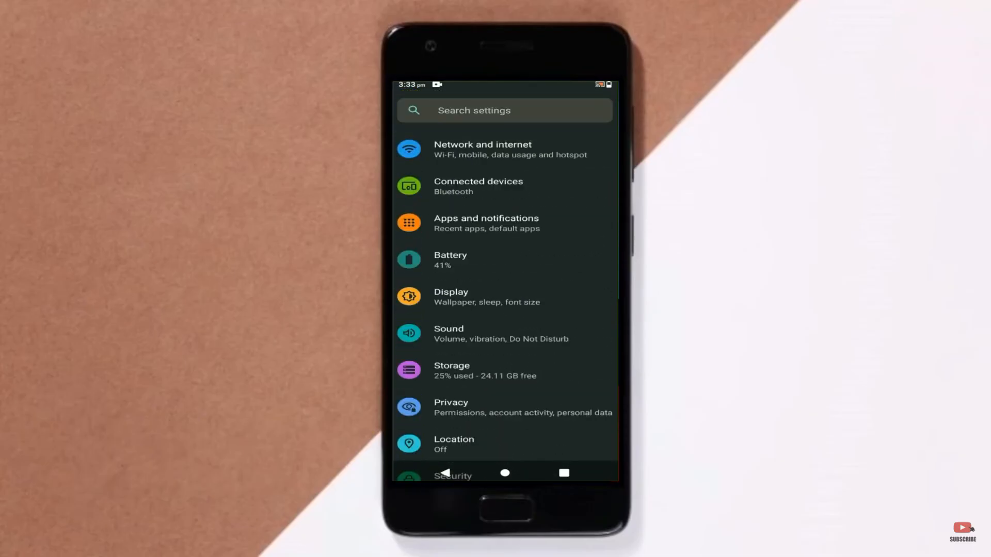
- Confirm Android version 11 under About phone, then leave to the app drawer
scroll(down, 3)
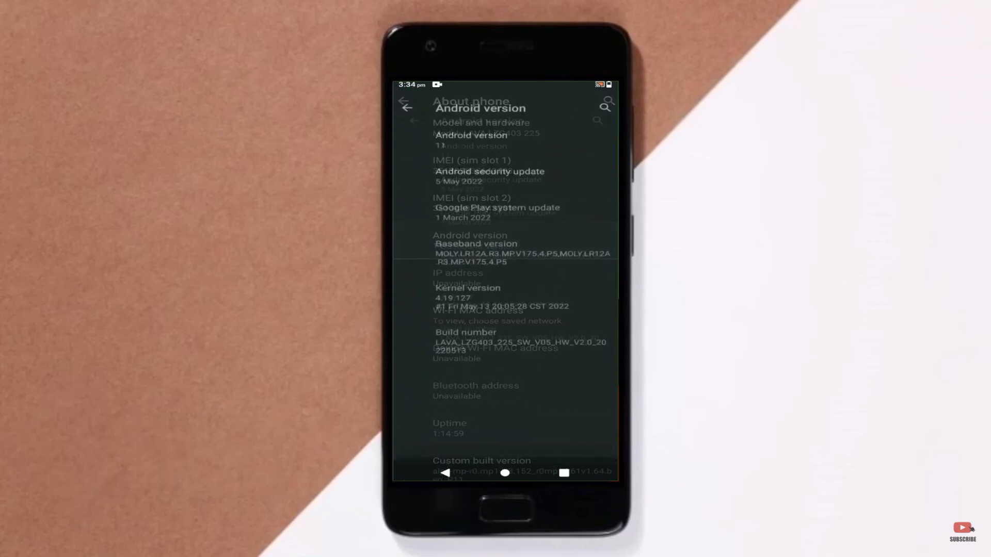
click(470, 134)
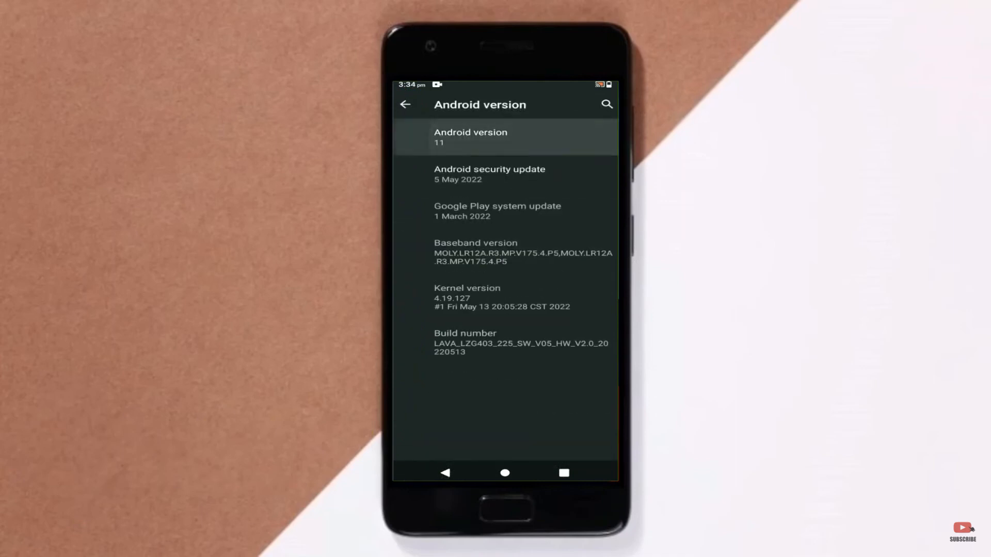
click(505, 138)
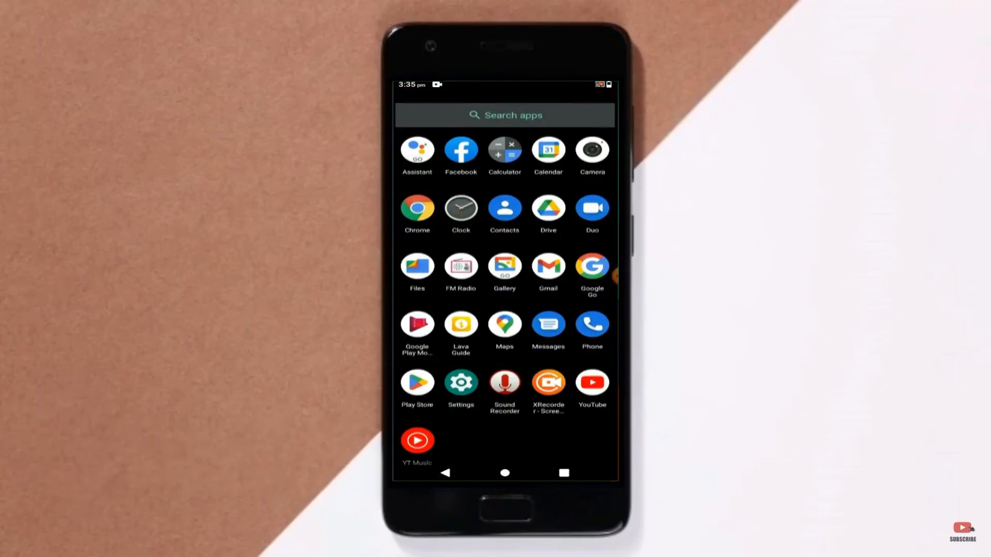
- Review the Accessibility display options in Settings with dark theme on
click(461, 387)
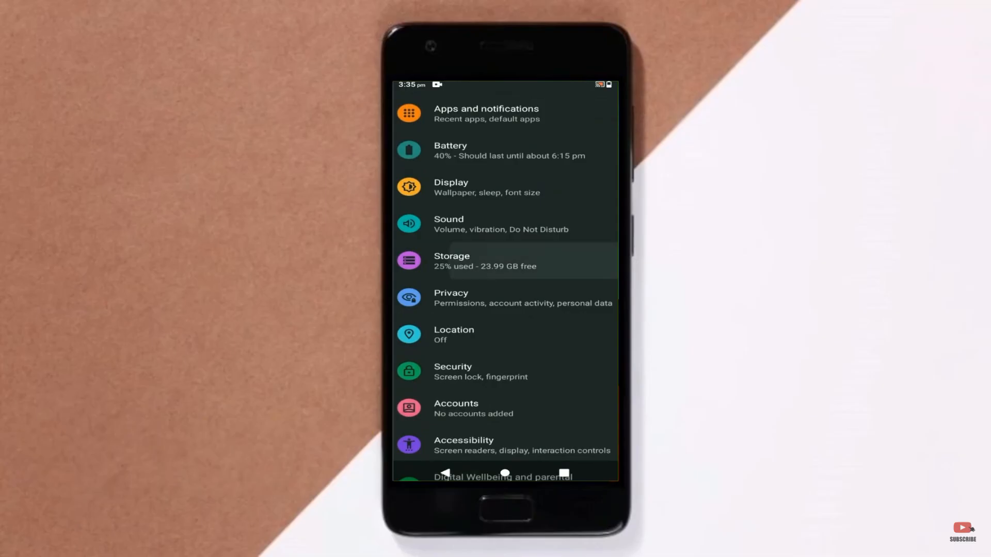
scroll(down, 3)
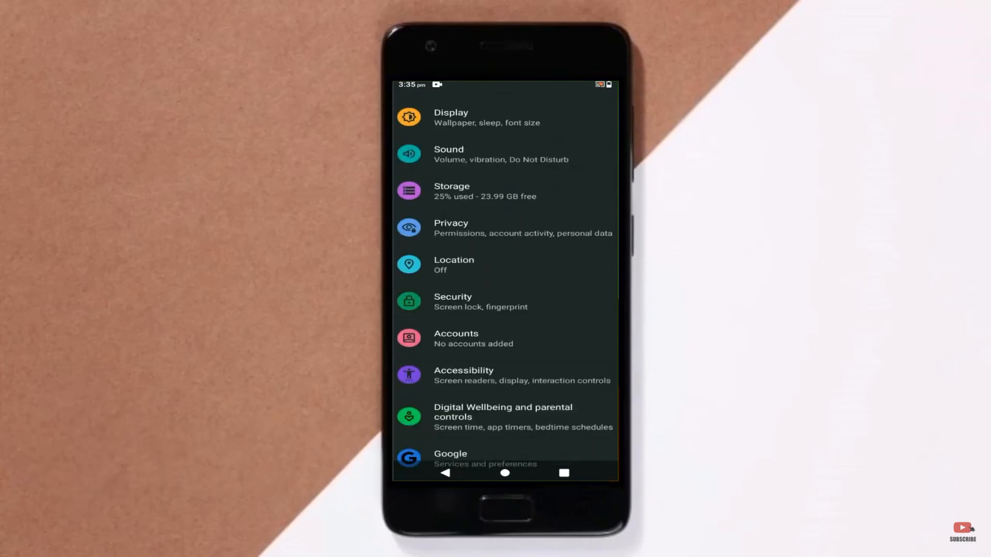
click(452, 301)
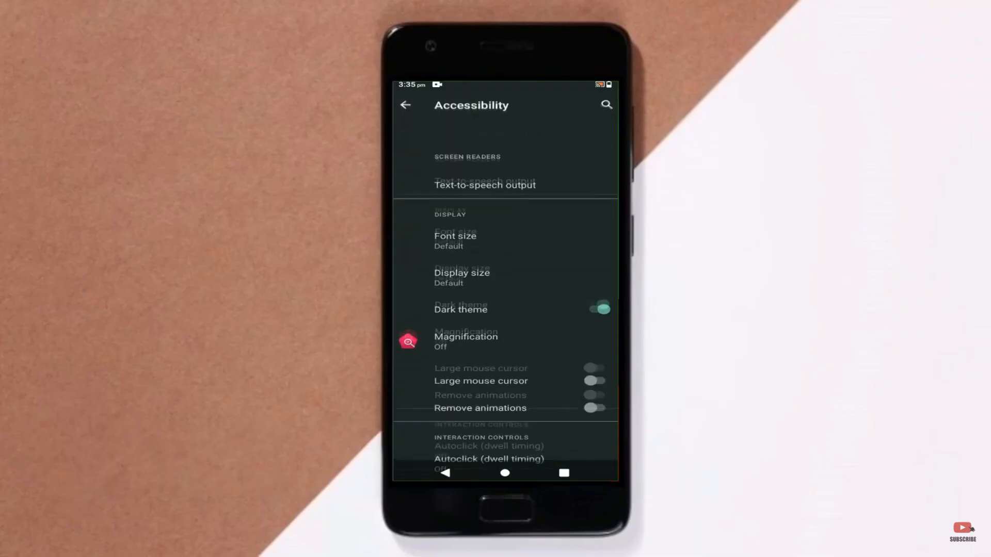
- Leave Settings and open the Files app in dark mode
click(406, 105)
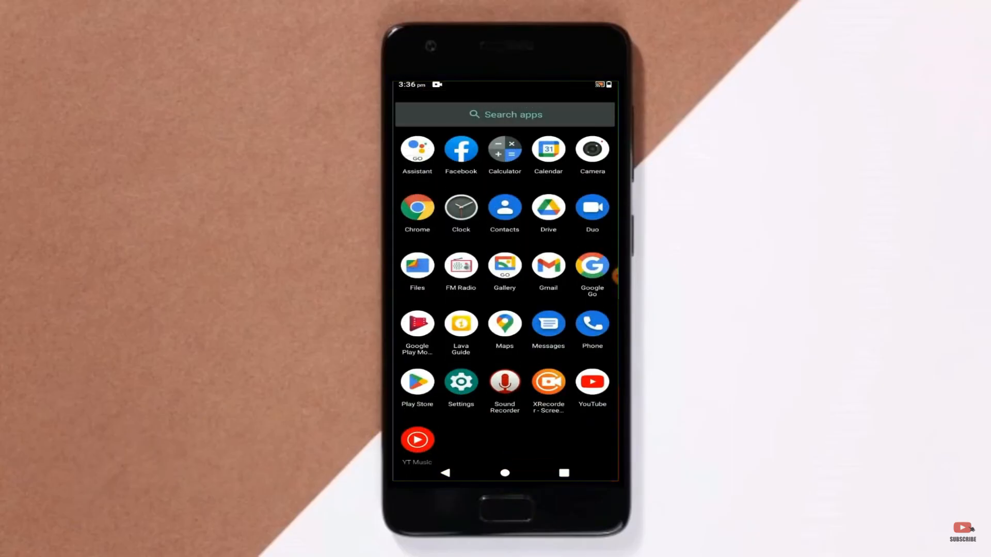
click(415, 266)
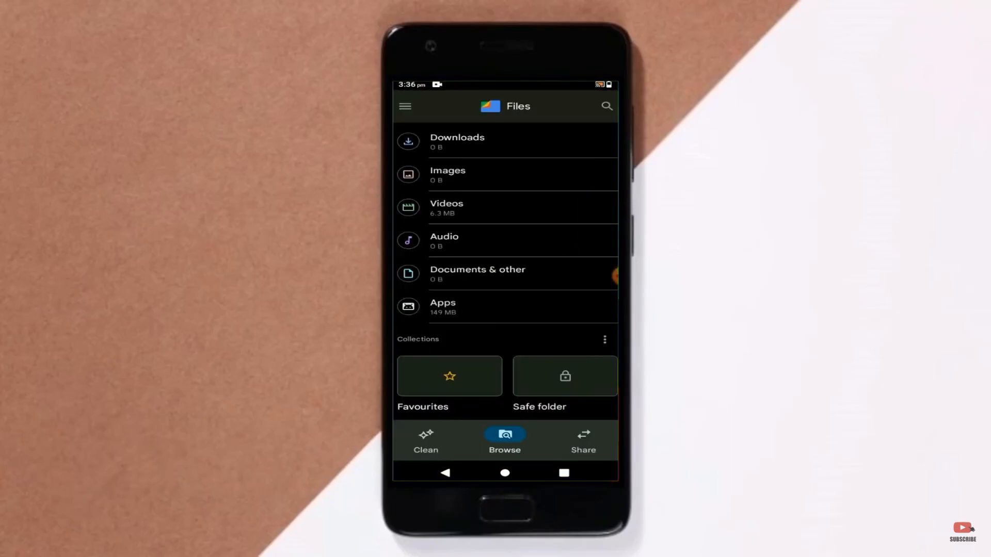